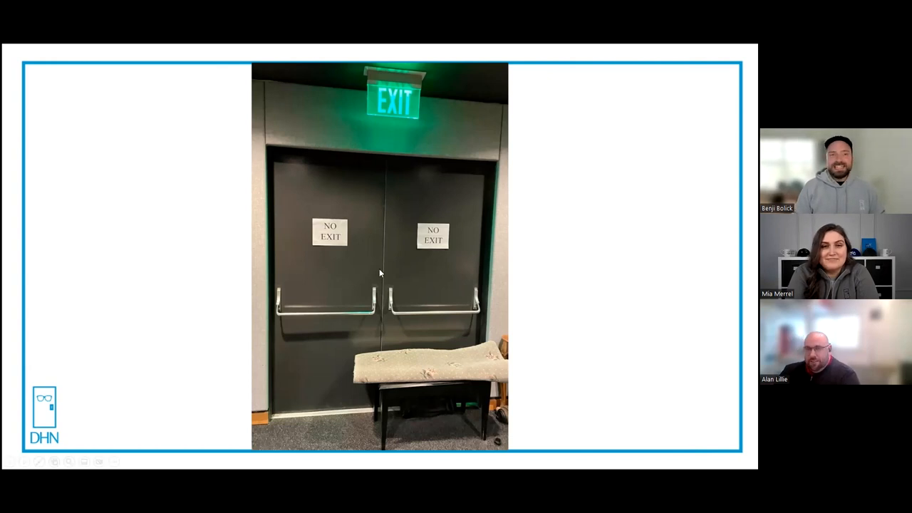
mouse_move(140, 242)
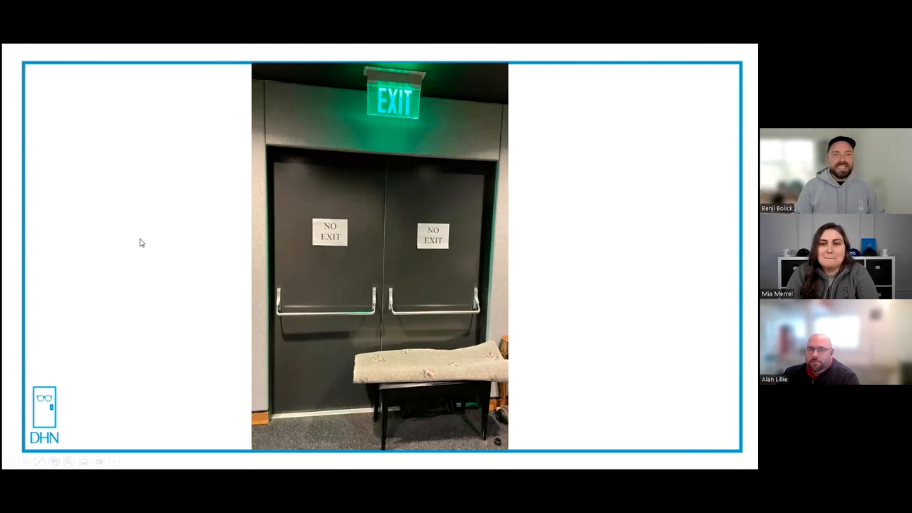